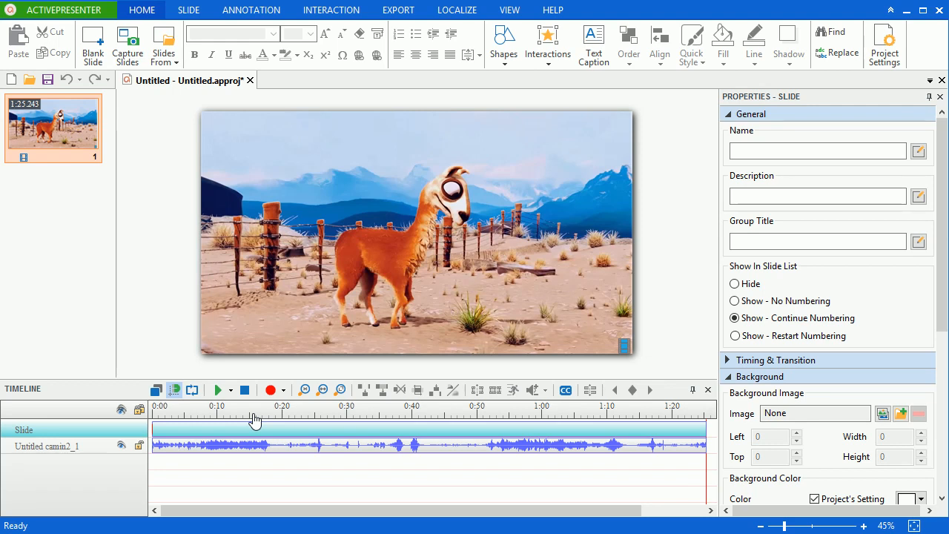
{"action": "mouse_move", "coordinate": [369, 415]}
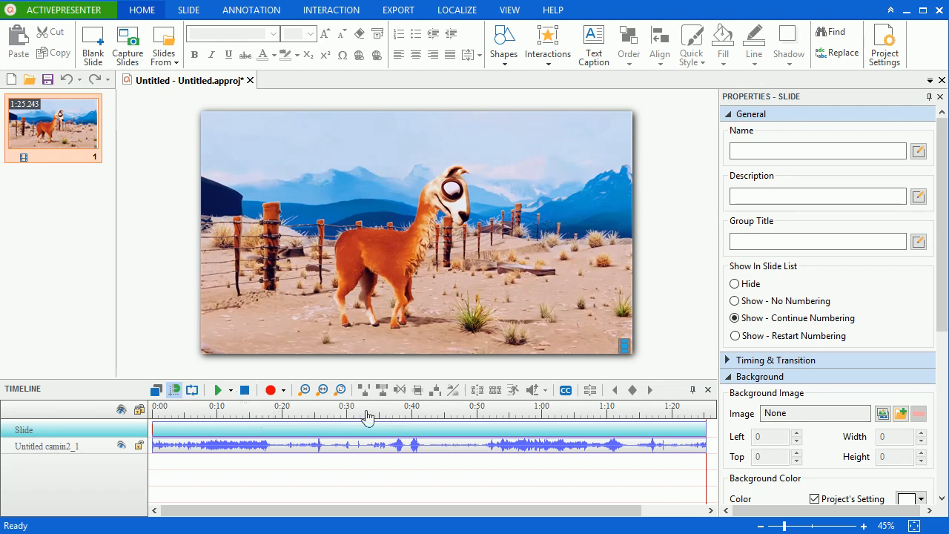
{"action": "mouse_move", "coordinate": [319, 419]}
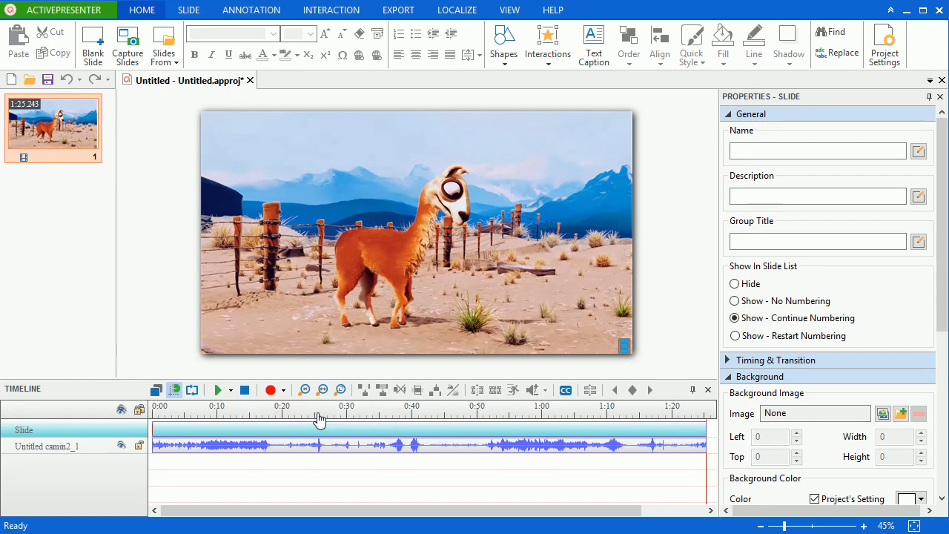
- Mark the video timeline range from about 0:24 to 0:56
{"action": "left_click", "coordinate": [317, 405]}
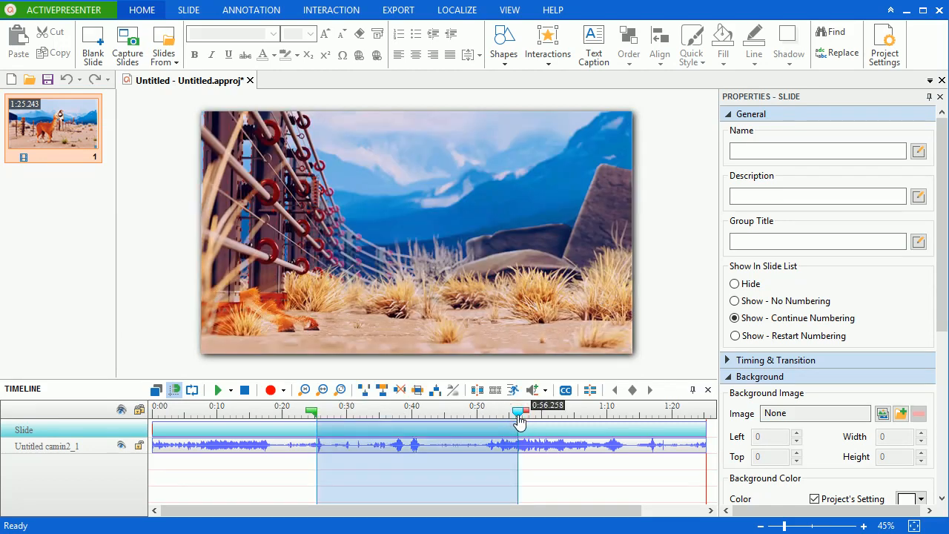
{"action": "mouse_move", "coordinate": [400, 411]}
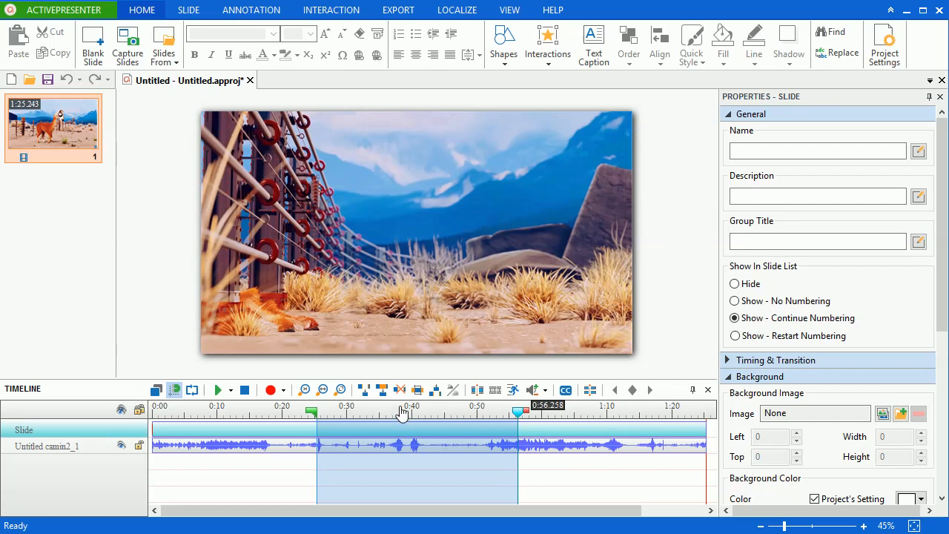
{"action": "mouse_move", "coordinate": [381, 389]}
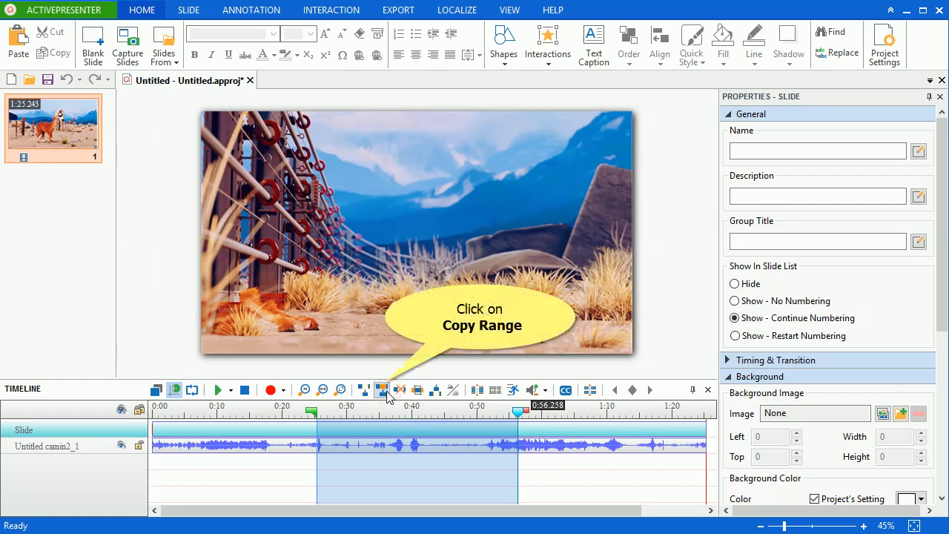
- Copy the 0:24–0:56 range and paste it into the slide's video, lengthening it to 1:56
{"action": "left_click", "coordinate": [382, 390]}
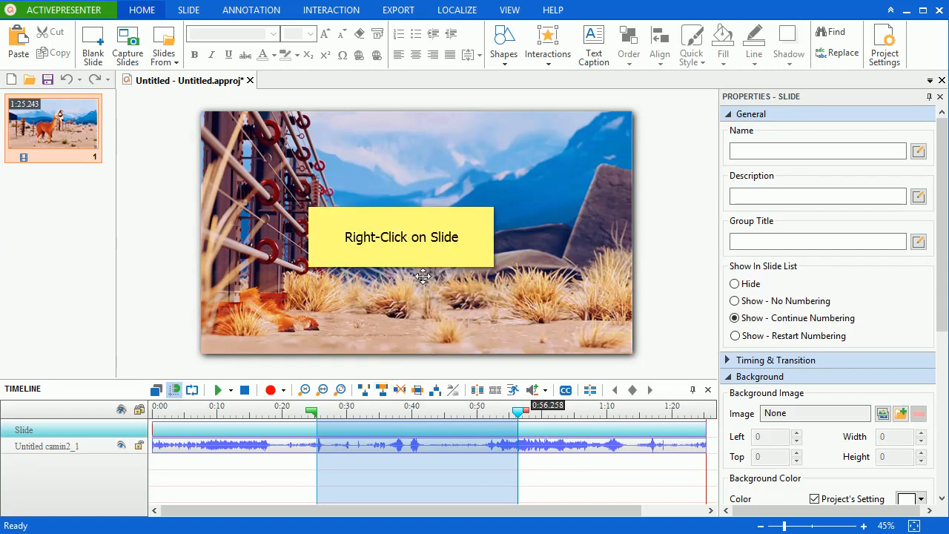
{"action": "right_click", "coordinate": [423, 277]}
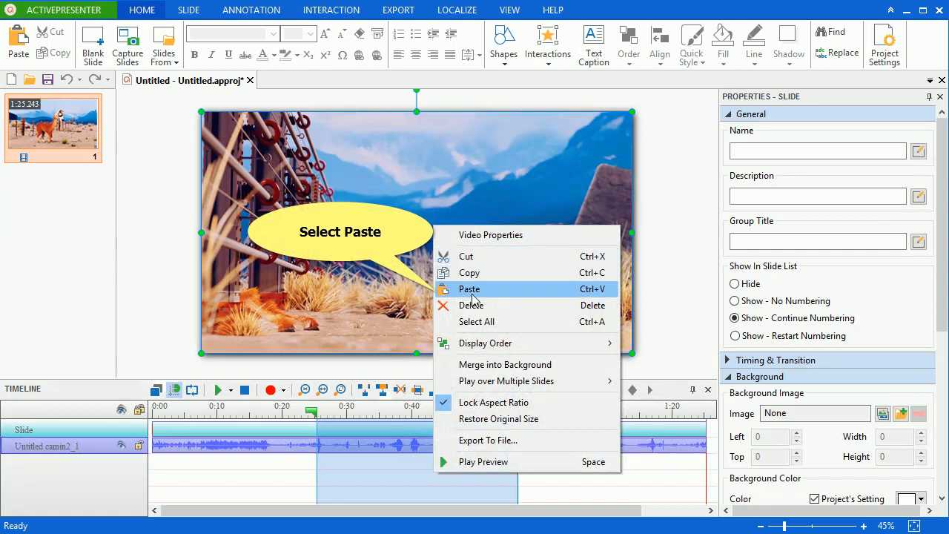
{"action": "left_click", "coordinate": [469, 288]}
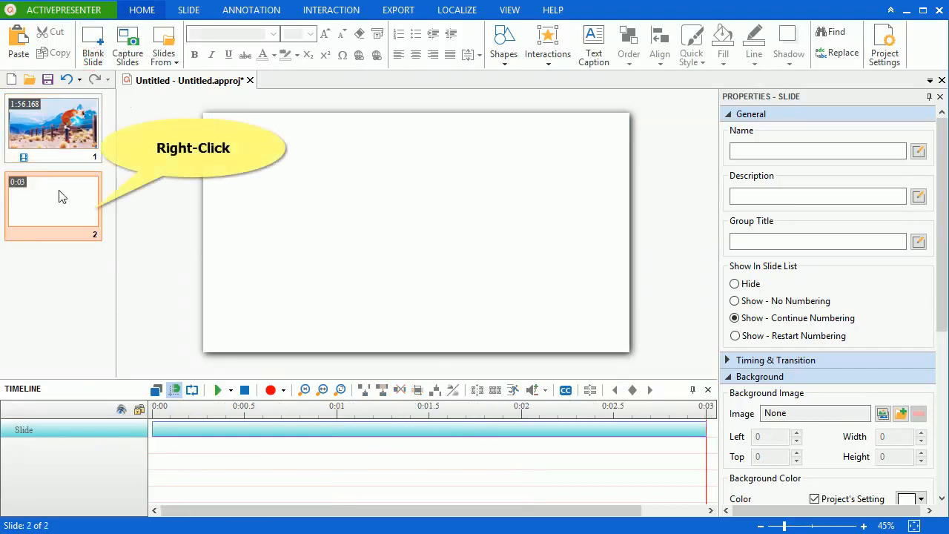
- Paste the copied footage onto the blank second slide and scrub through it to preview
{"action": "right_click", "coordinate": [52, 204]}
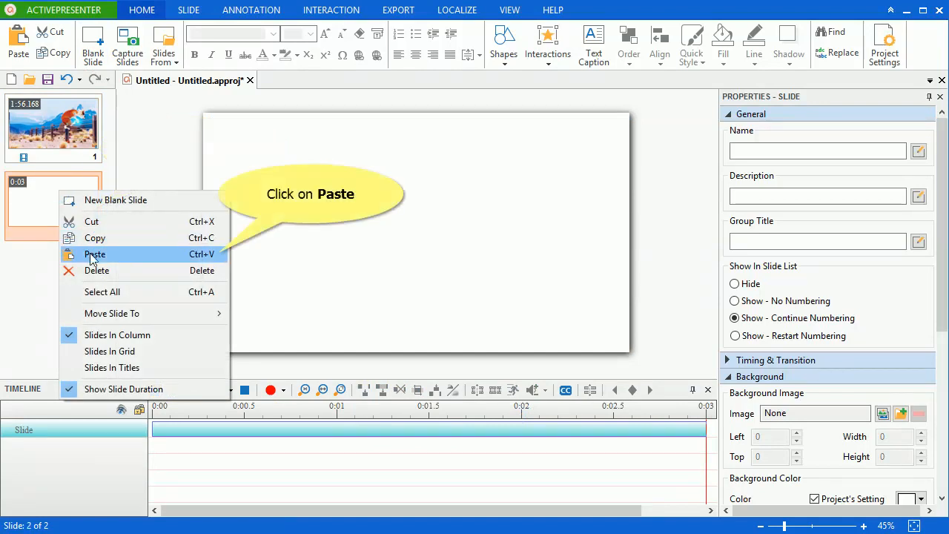
{"action": "left_click", "coordinate": [94, 254]}
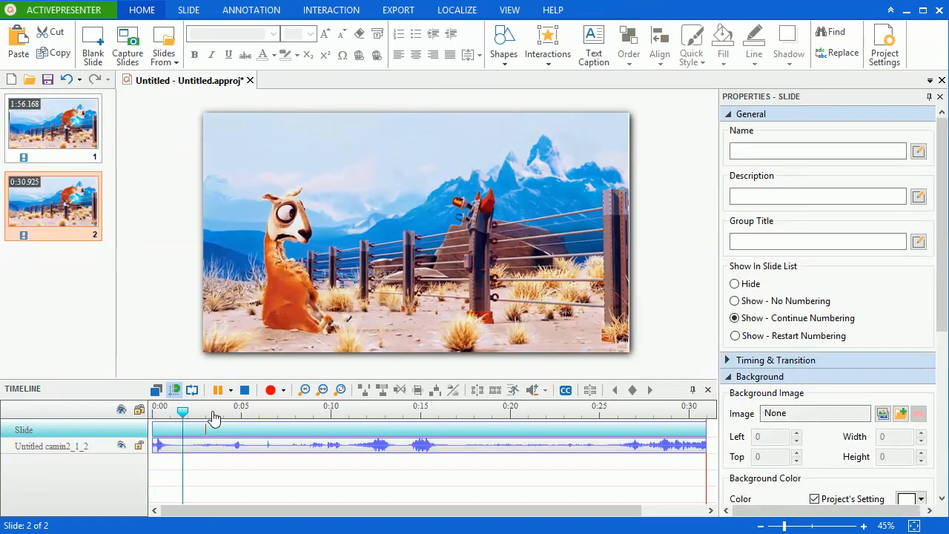
{"action": "left_click_drag", "start_coordinate": [183, 412], "coordinate": [216, 412]}
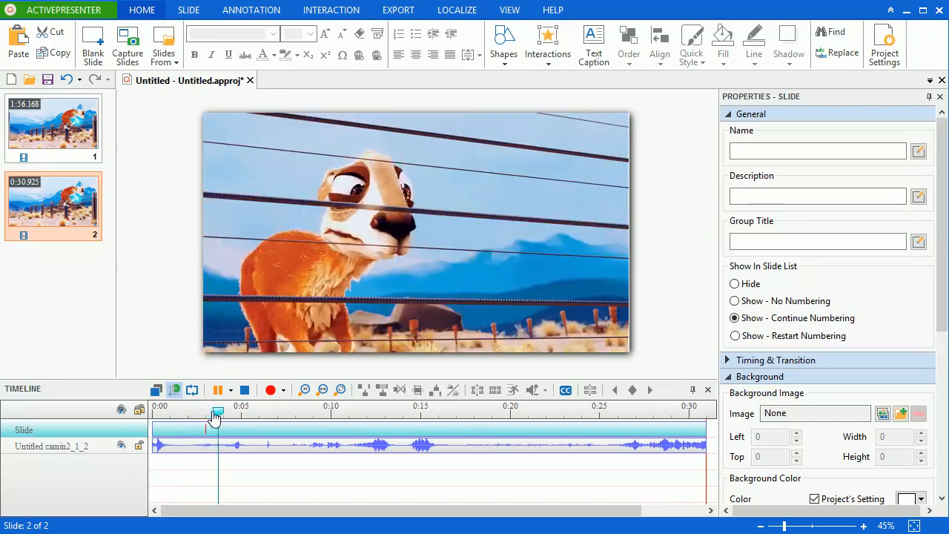
{"action": "left_click_drag", "start_coordinate": [217, 412], "coordinate": [230, 412]}
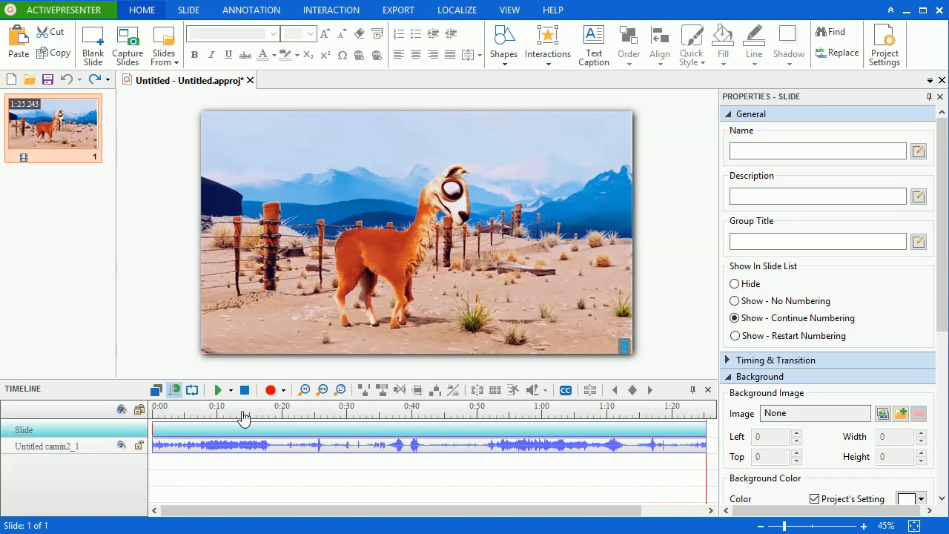
{"action": "mouse_move", "coordinate": [310, 422]}
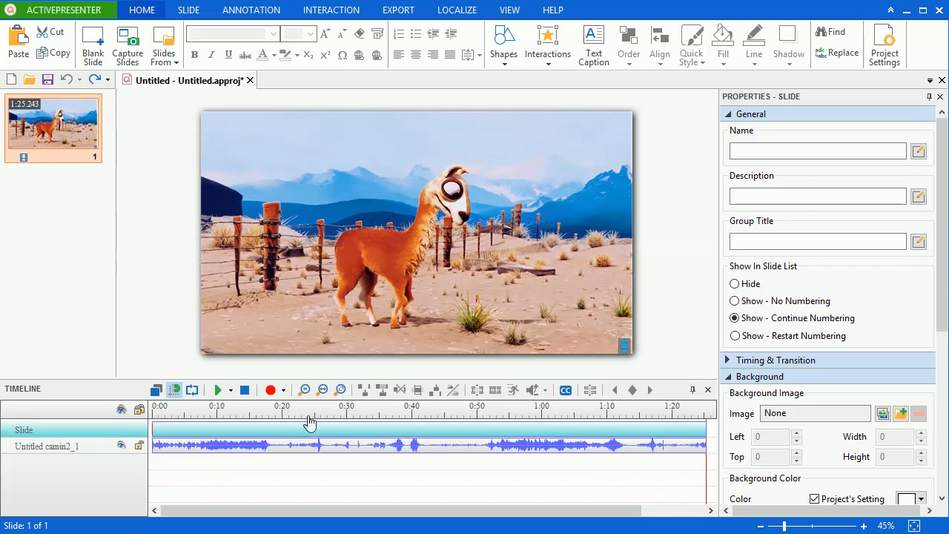
- Cut the 0:24.078–0:54.775 range from the video, leaving a 0:54.546 slide
{"action": "left_click", "coordinate": [307, 412]}
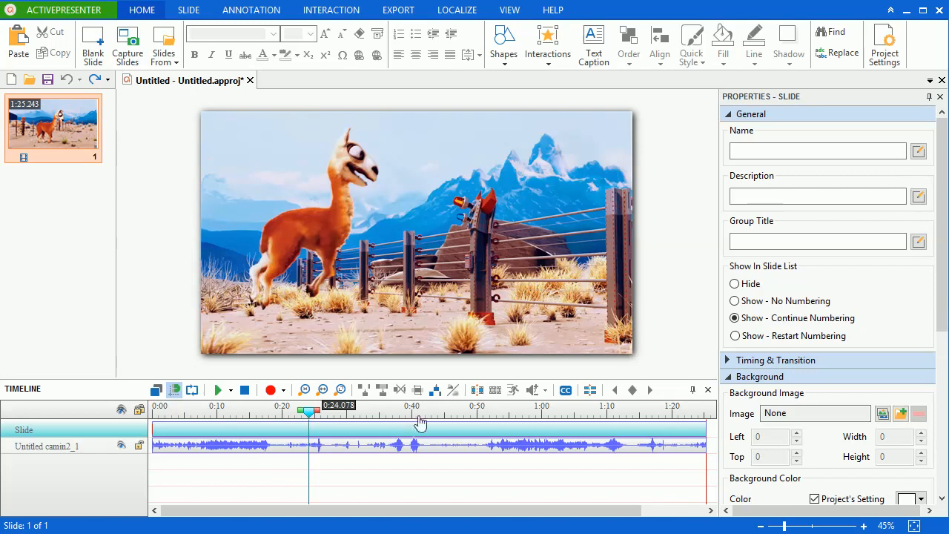
{"action": "mouse_move", "coordinate": [510, 423]}
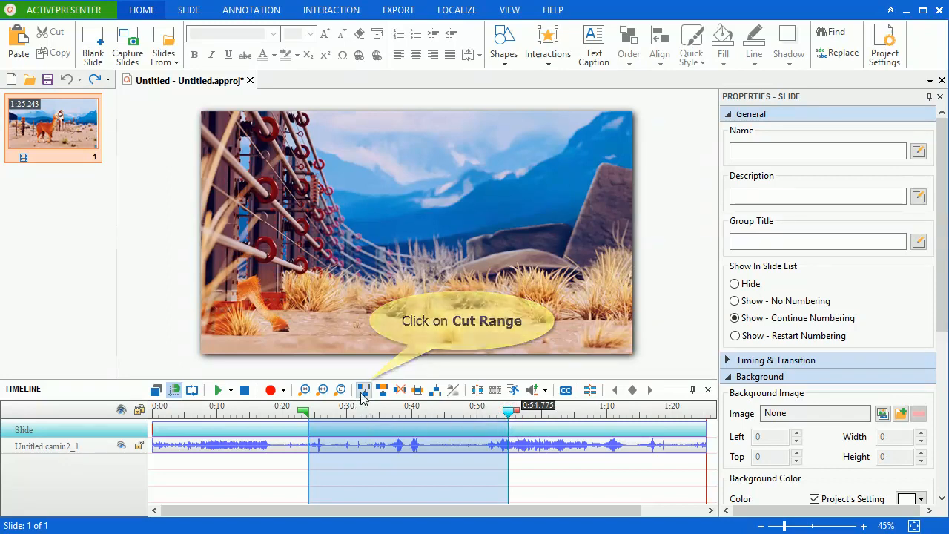
{"action": "left_click", "coordinate": [364, 390]}
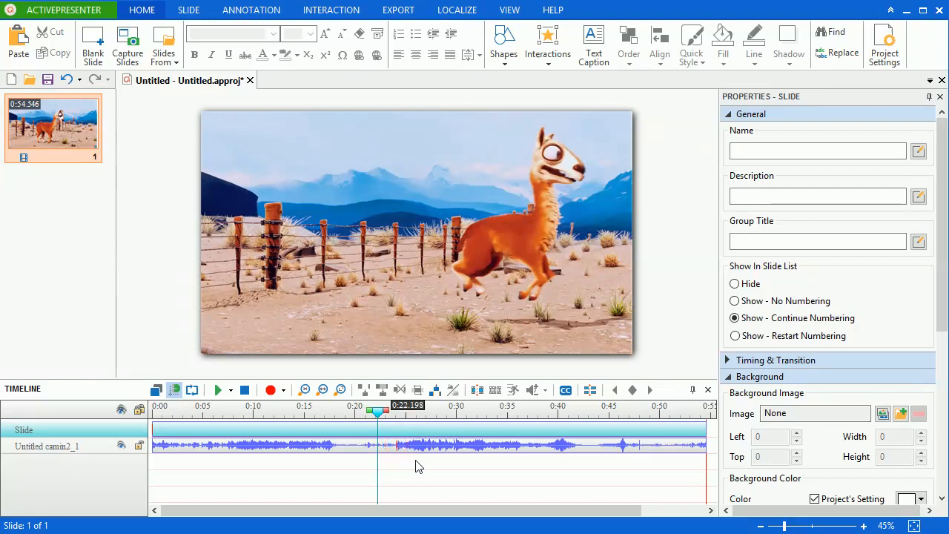
{"action": "left_click", "coordinate": [216, 390]}
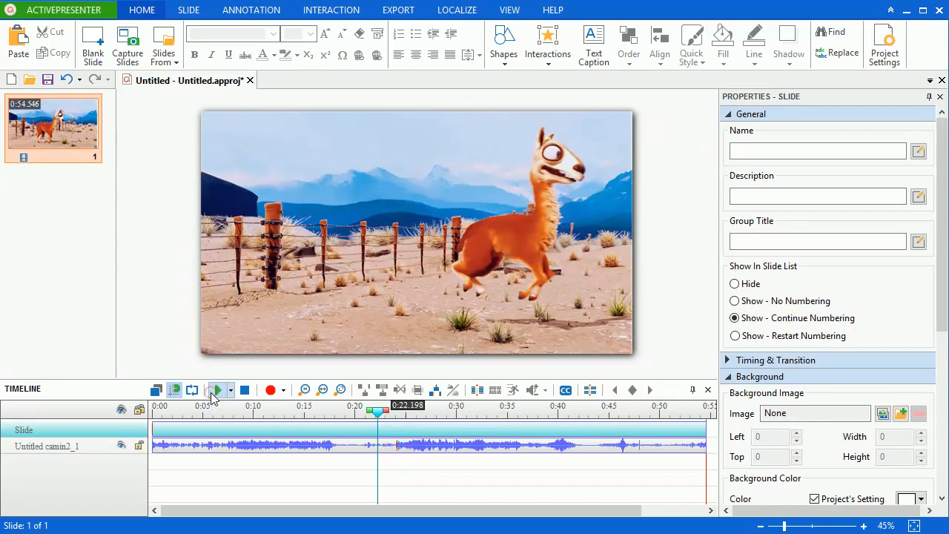
{"action": "left_click", "coordinate": [215, 389]}
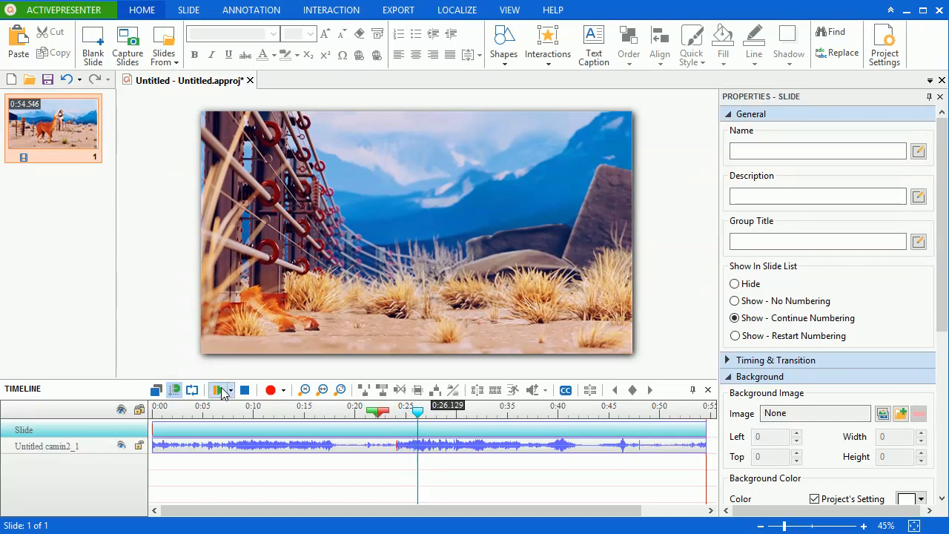
{"action": "left_click", "coordinate": [217, 389]}
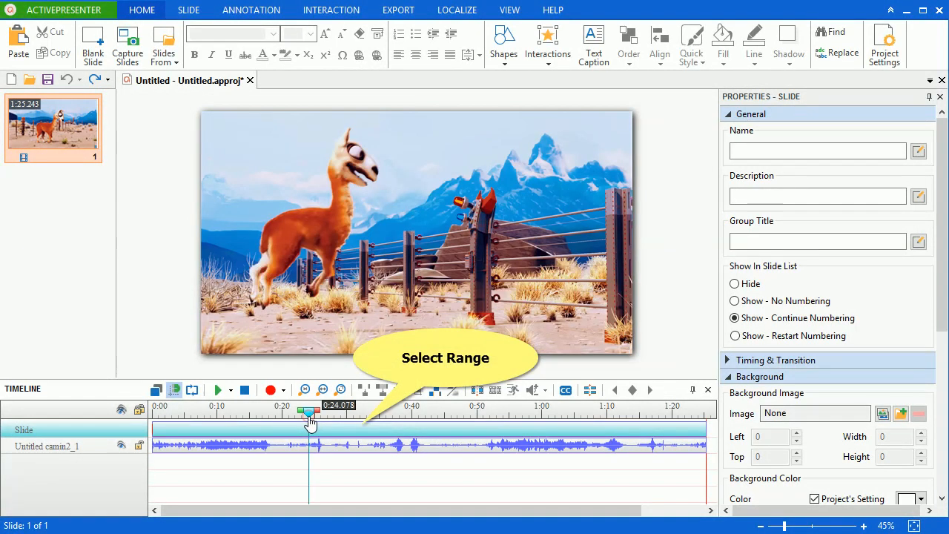
{"action": "mouse_move", "coordinate": [510, 423]}
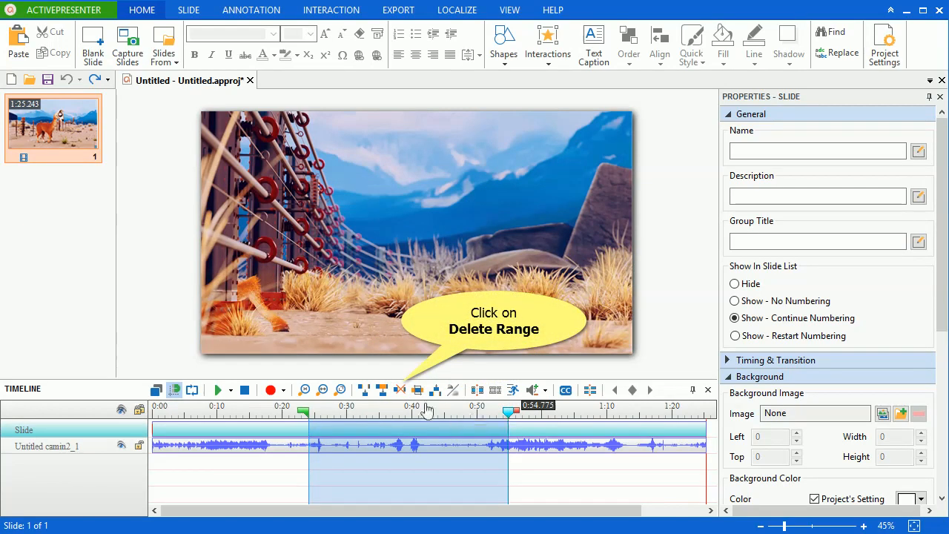
- Delete the 0:24–0:55 range and scrub the playhead across the join to check it
{"action": "left_click", "coordinate": [399, 390]}
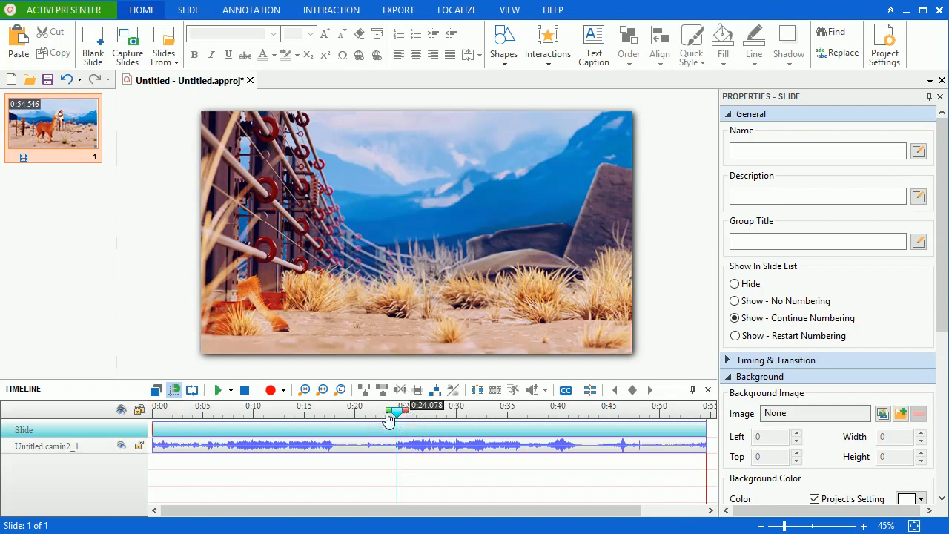
{"action": "left_click_drag", "start_coordinate": [389, 411], "coordinate": [377, 412]}
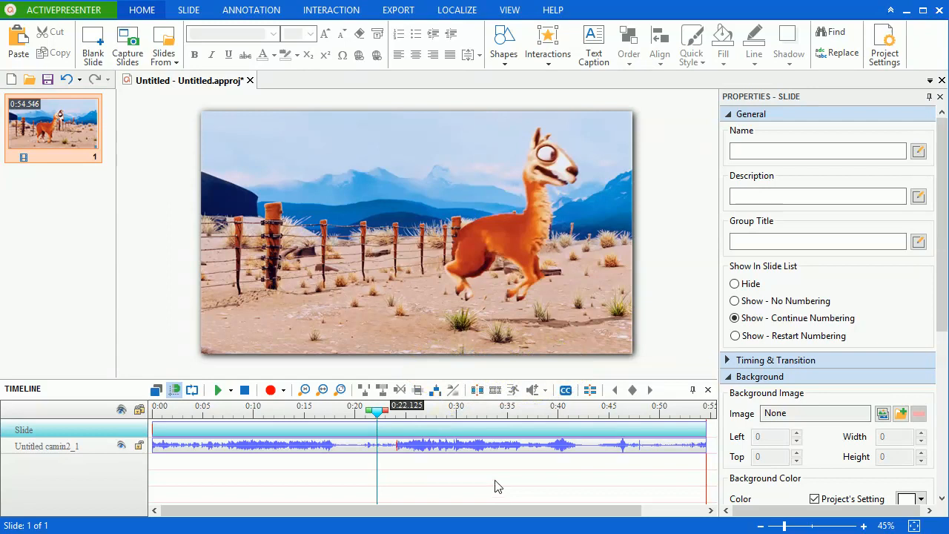
{"action": "left_click", "coordinate": [217, 389]}
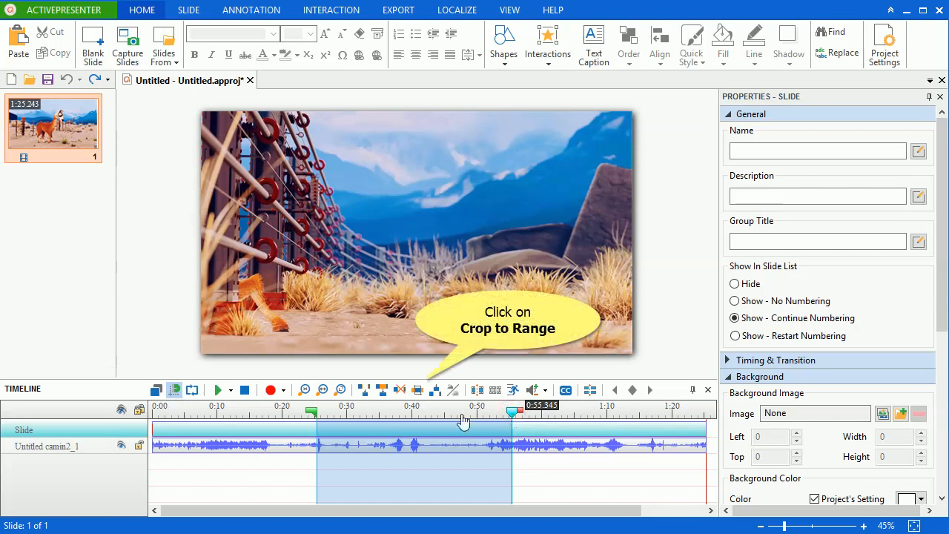
- Crop the video to the marked 0:24–0:55 range, leaving a 0:30 slide
{"action": "left_click", "coordinate": [417, 389]}
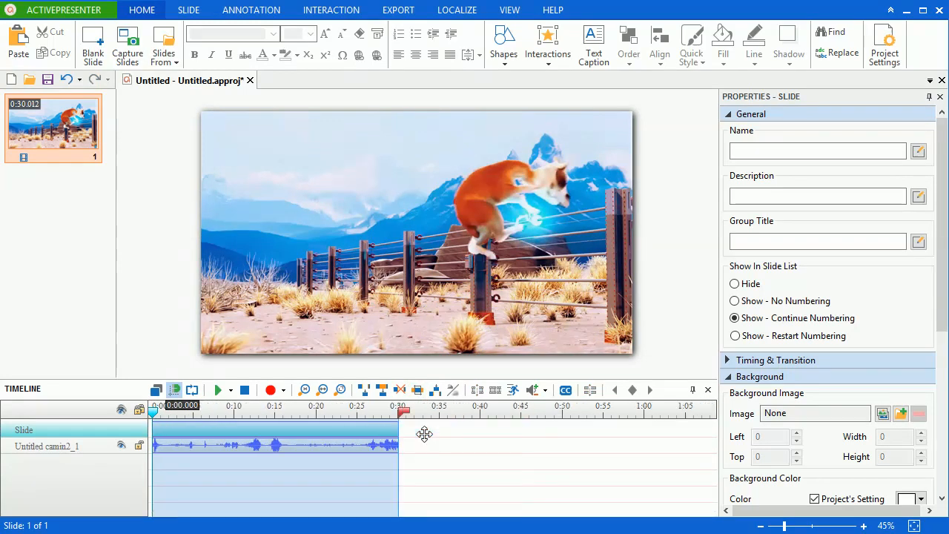
{"action": "mouse_move", "coordinate": [600, 460]}
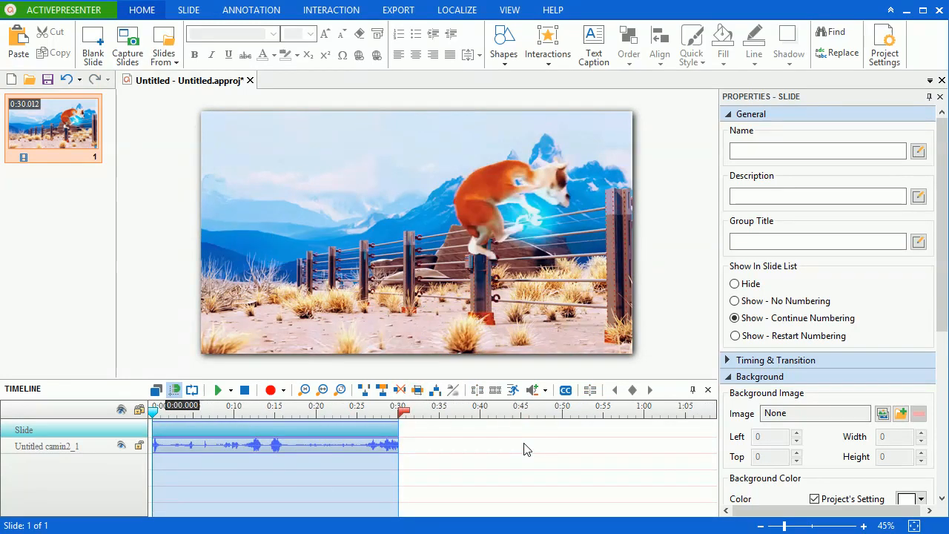
{"action": "left_click", "coordinate": [217, 389]}
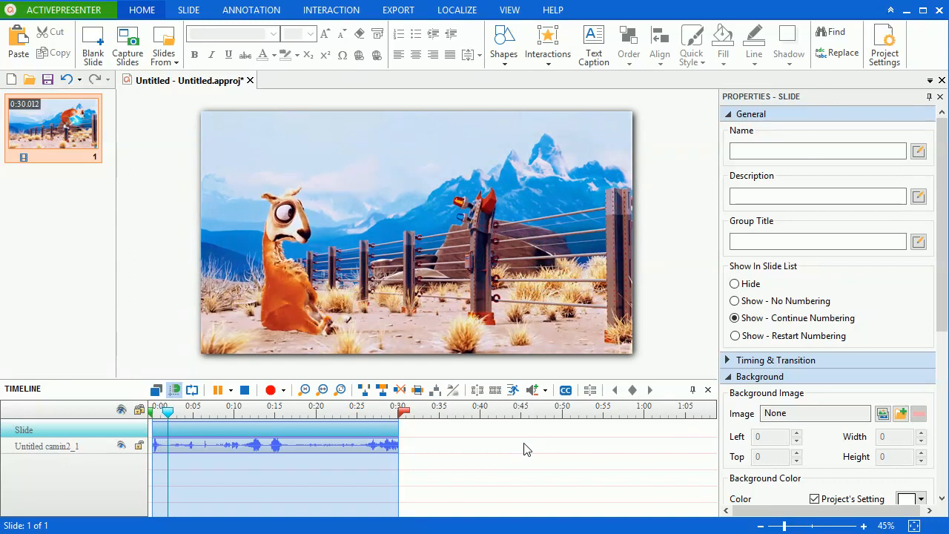